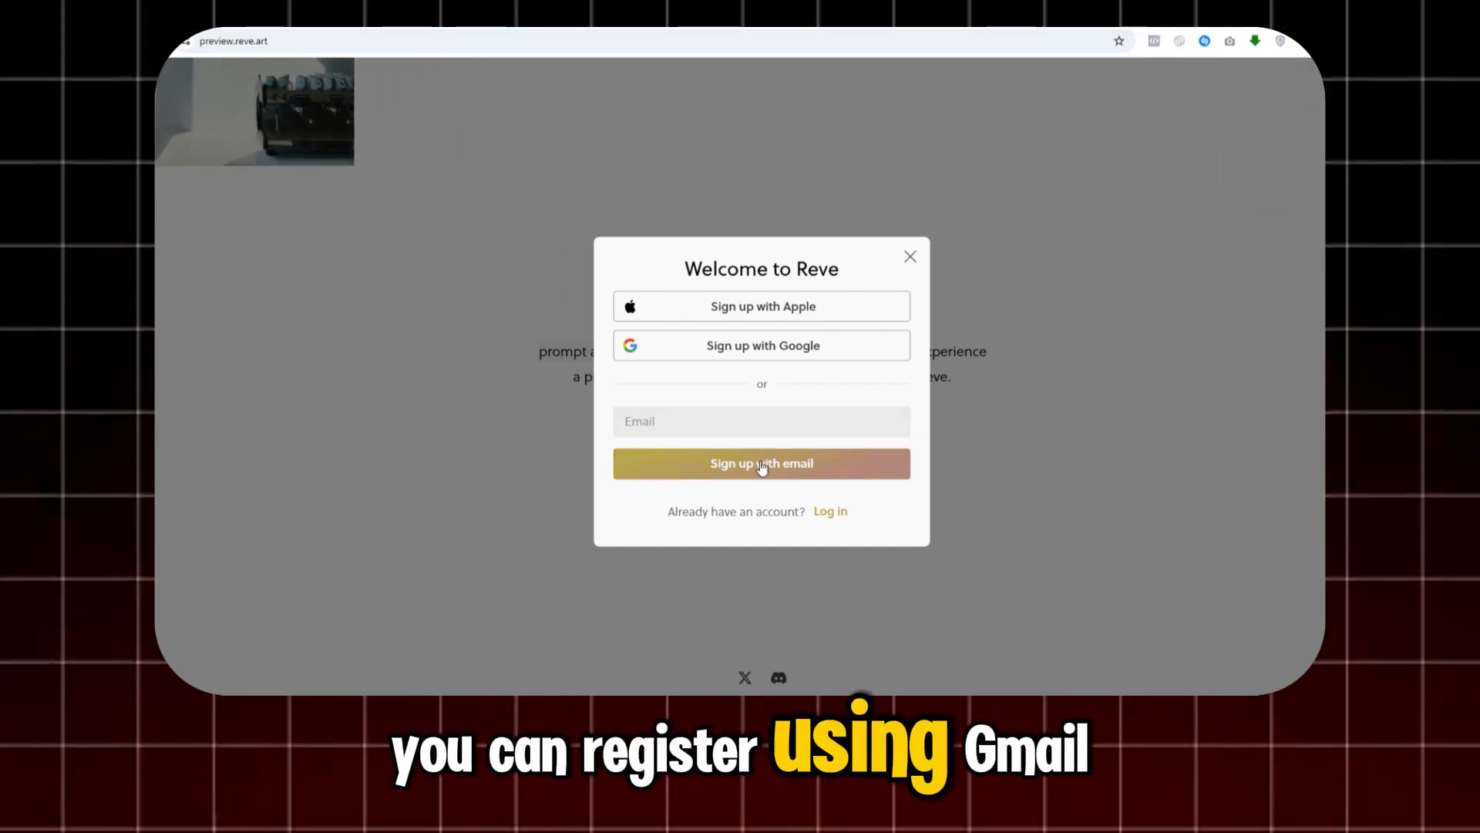
Dismiss the sign-up dialog so the Amy bedroom-selfie prompt sits in the prompt box.
click(760, 462)
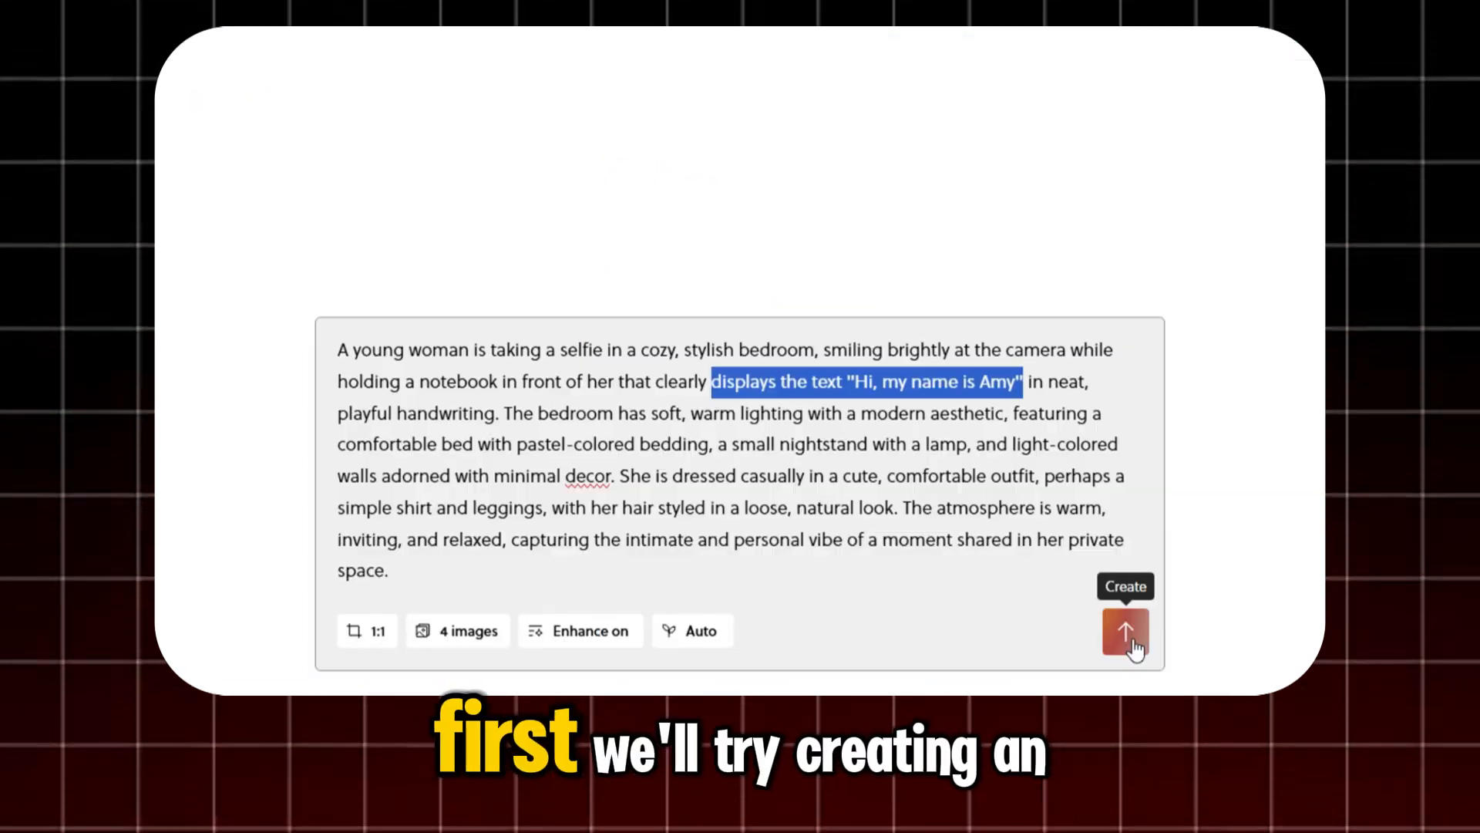
Generate four images of the woman holding a notebook reading "Hi, my name is Amy".
click(1126, 632)
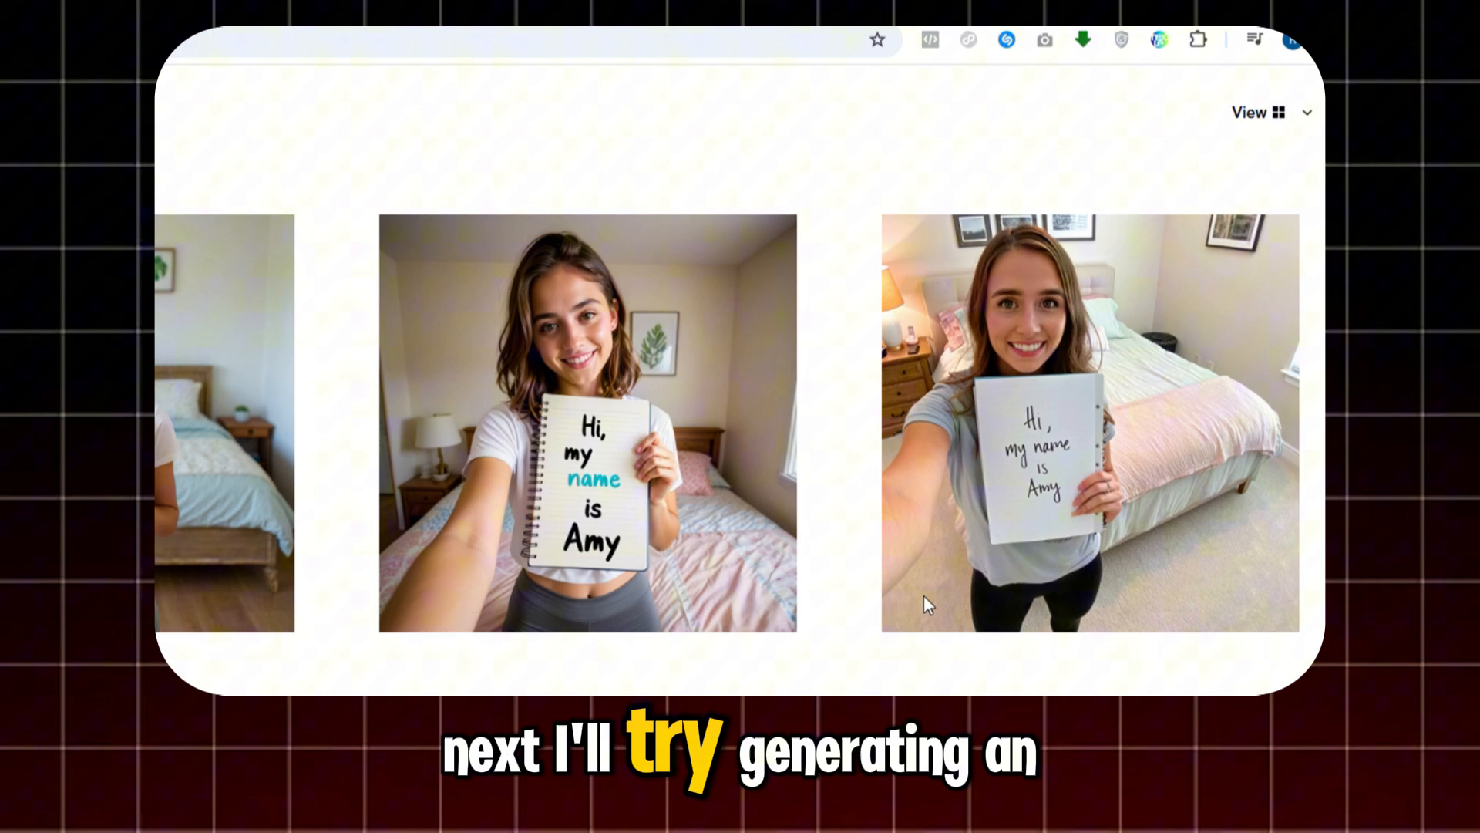
mouse_move(480, 402)
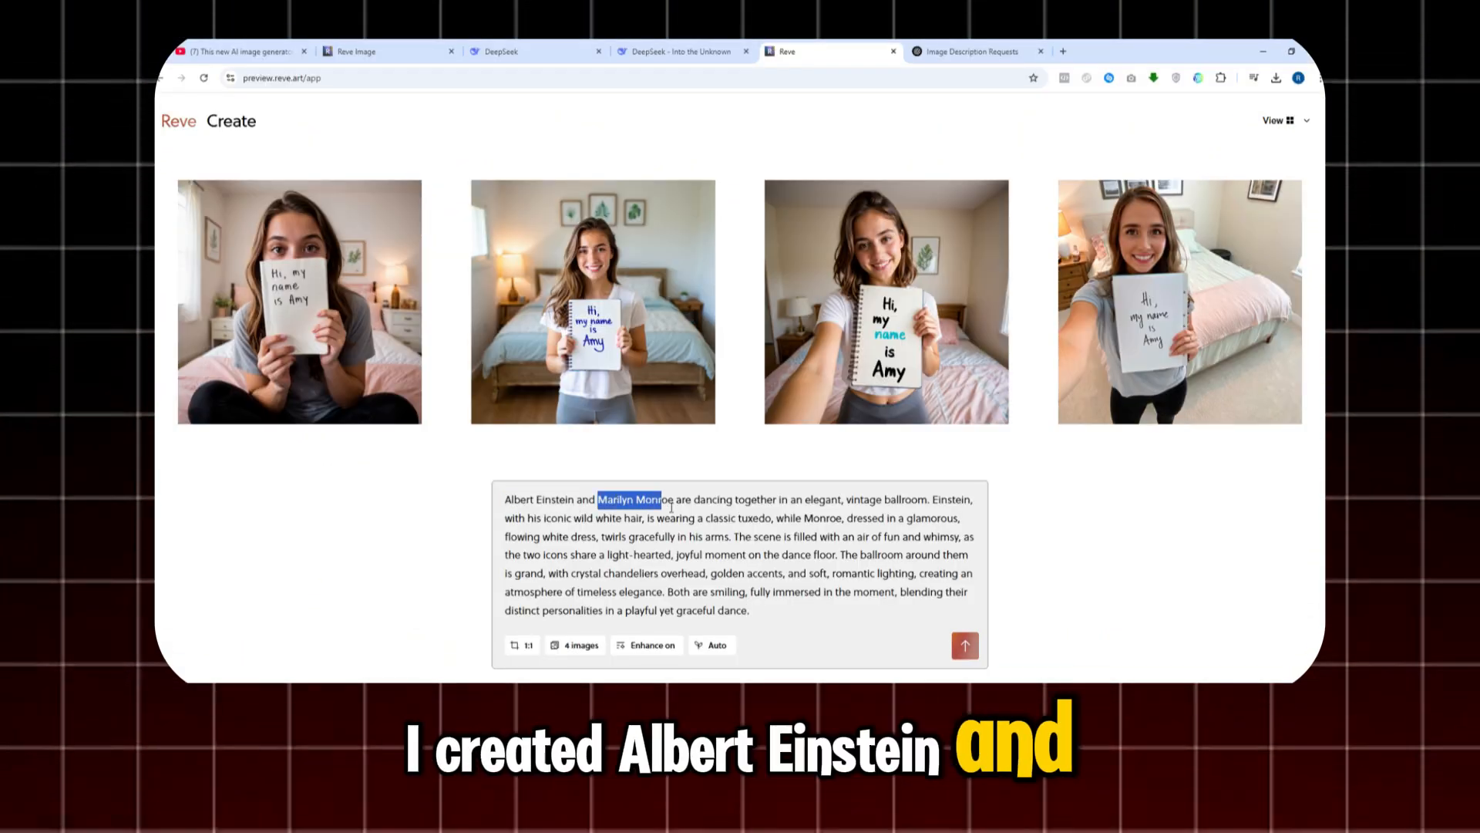
Generate images of Einstein and Monroe dancing in a vintage ballroom.
click(966, 644)
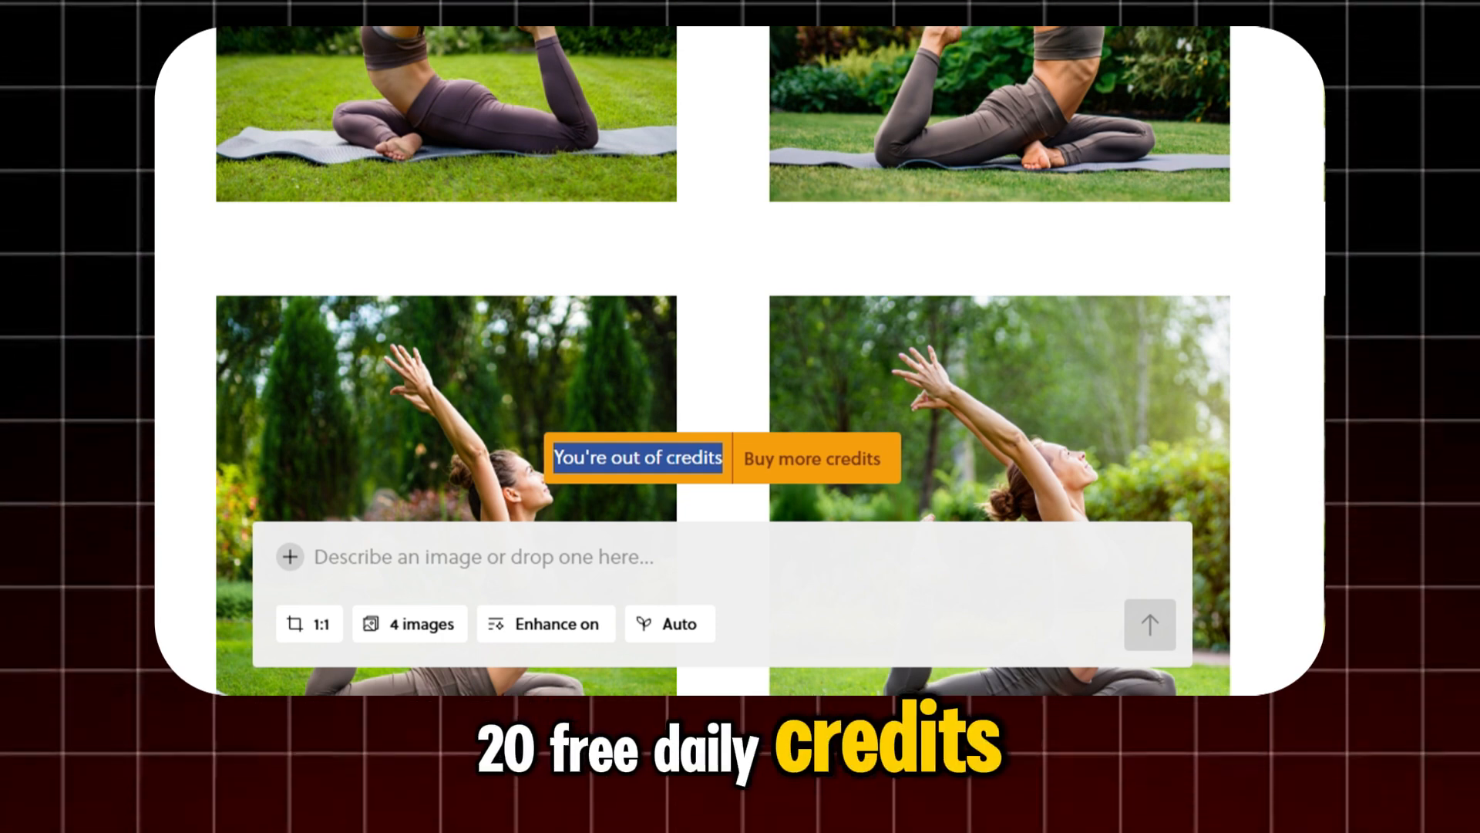
Leave the out-of-credits yoga results and return to the Reve Image 1.0 welcome page.
click(812, 458)
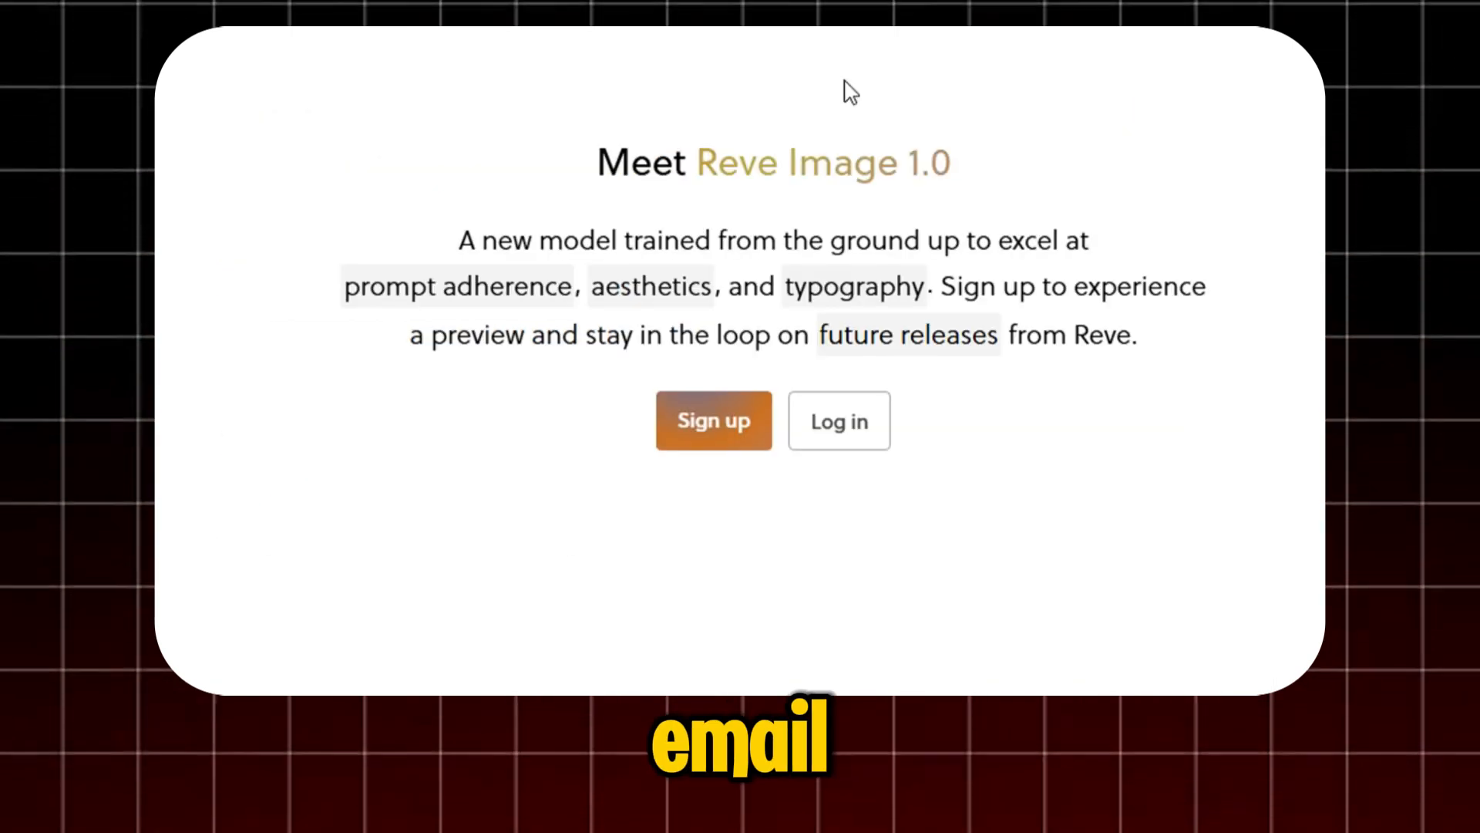
Submit the Reve sign-up form using a temporary Tmail.io email address.
click(713, 419)
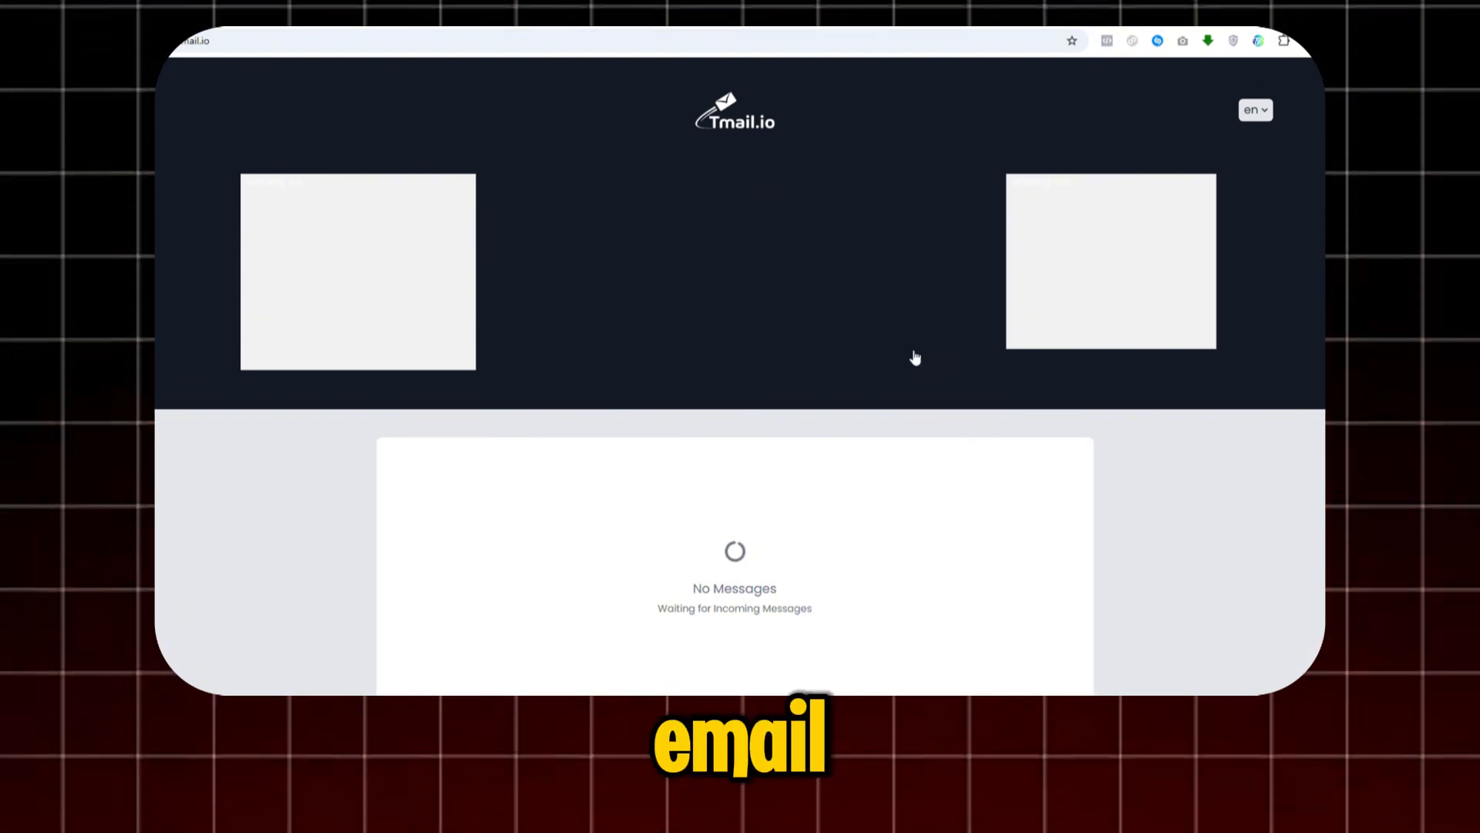
click(859, 245)
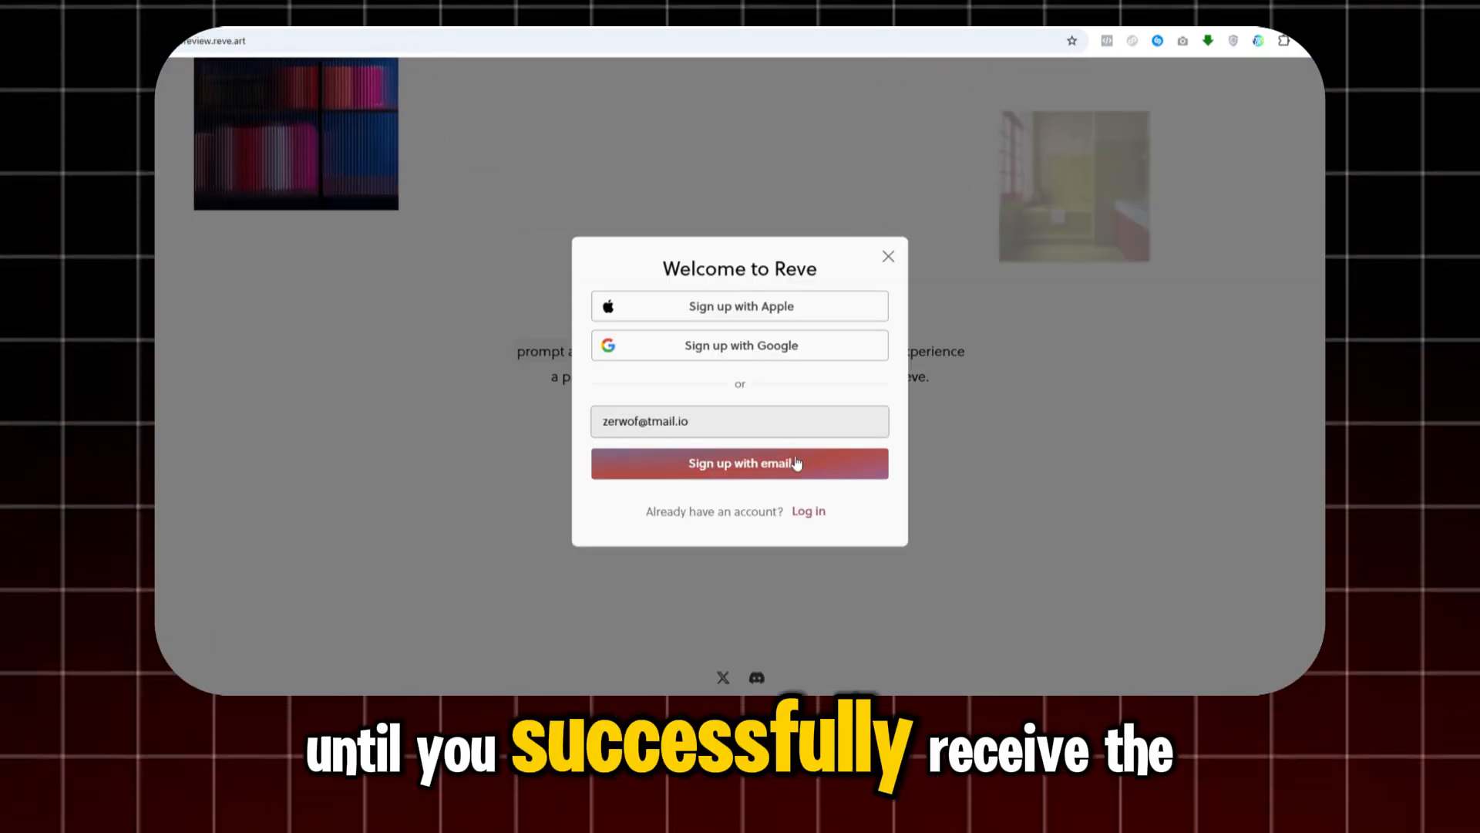
click(739, 463)
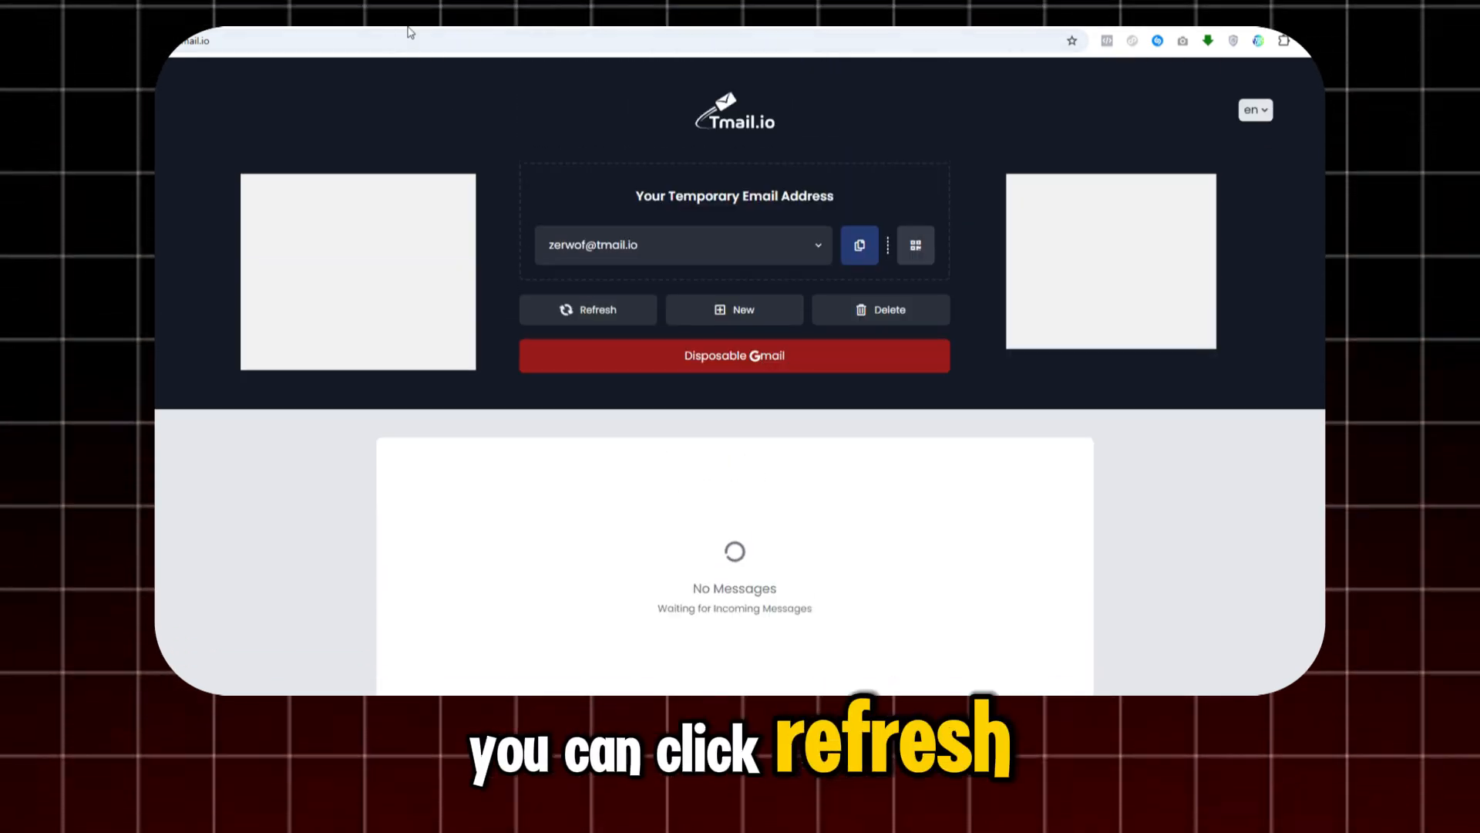
Refresh the Tmail.io inbox and read the Reve.art welcome email with the verification link.
click(587, 309)
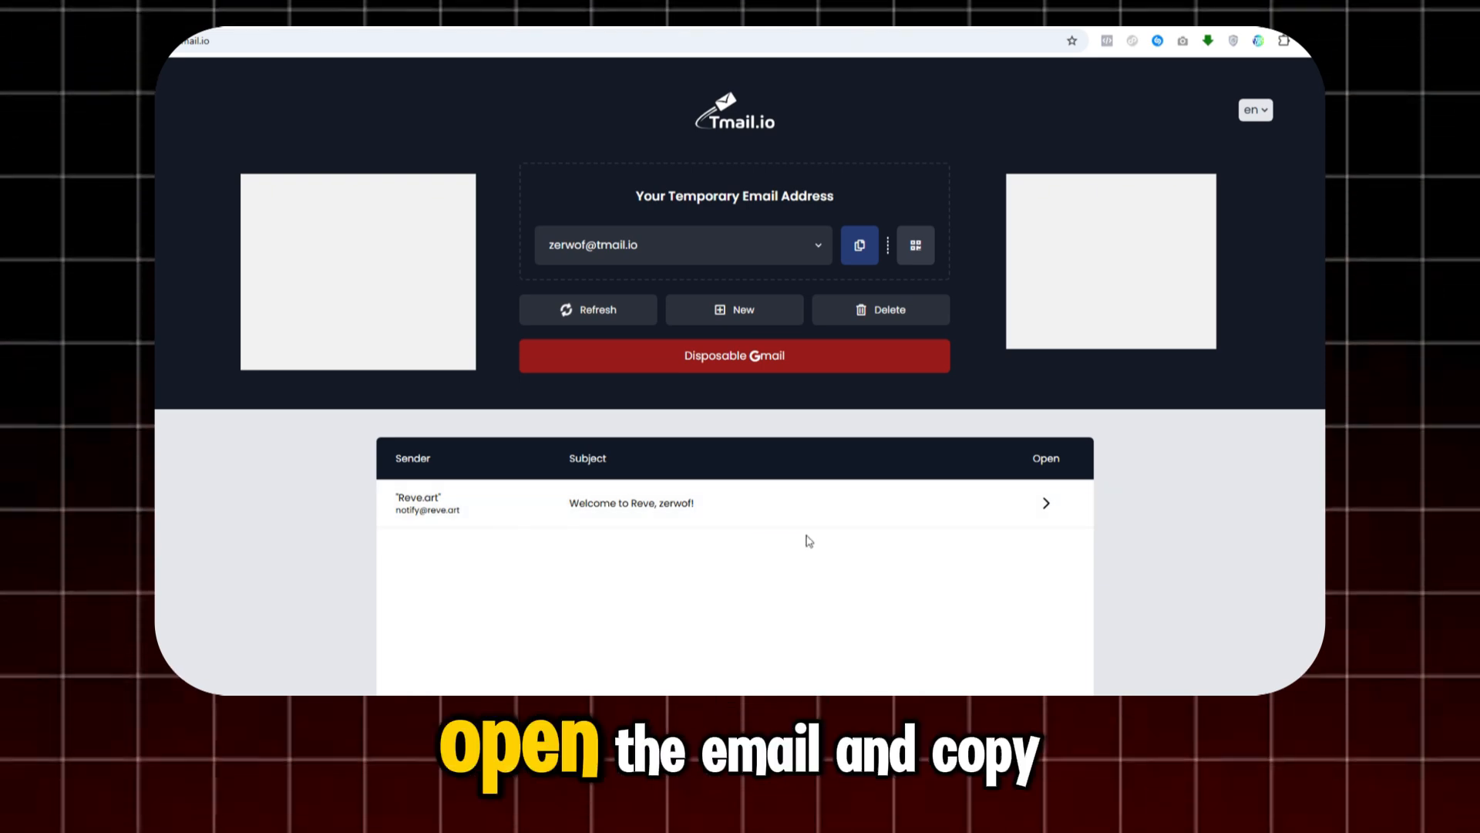
click(1045, 503)
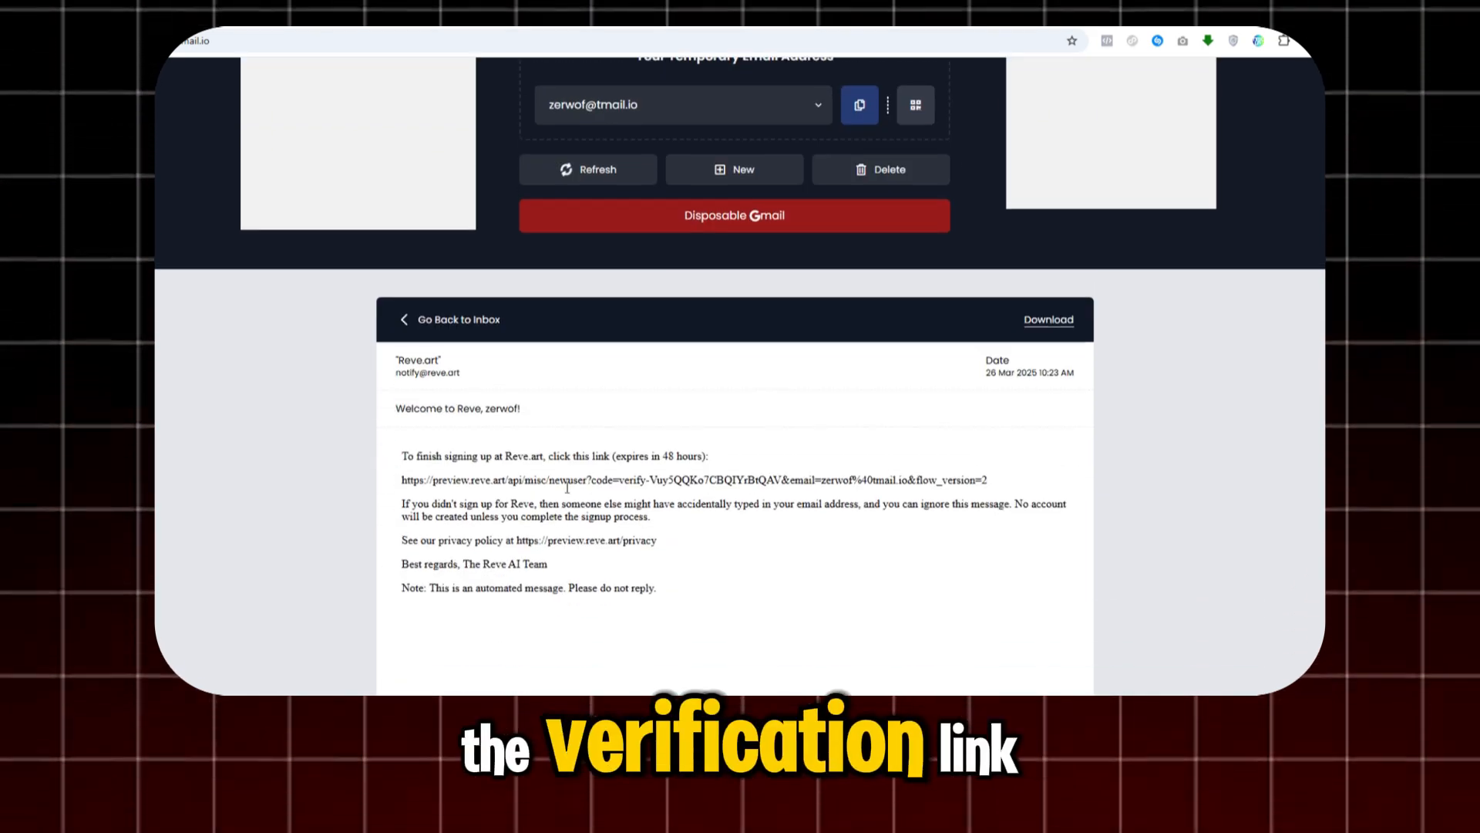